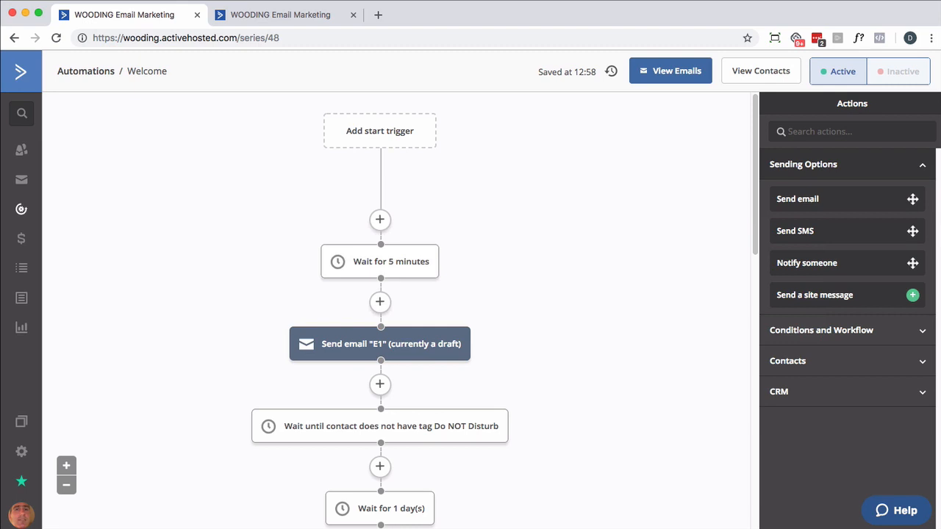
mouse_move(420, 79)
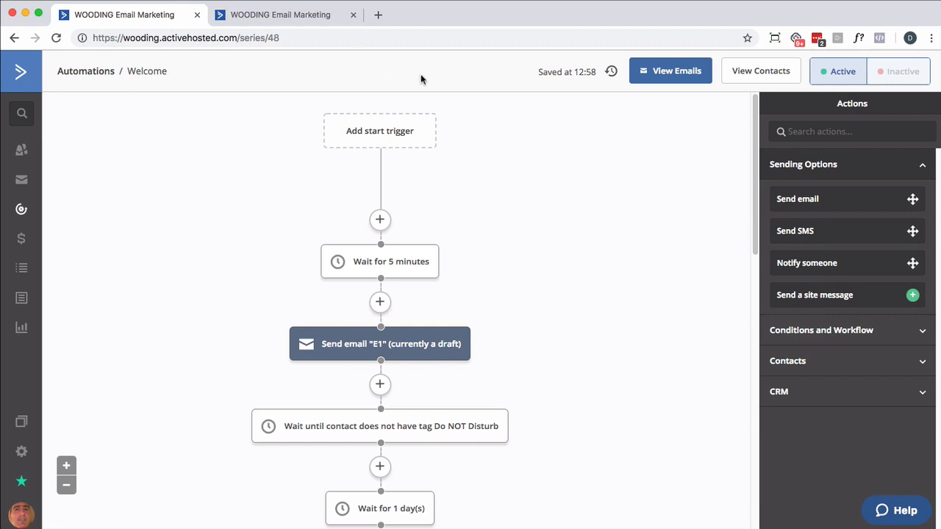
mouse_move(506, 257)
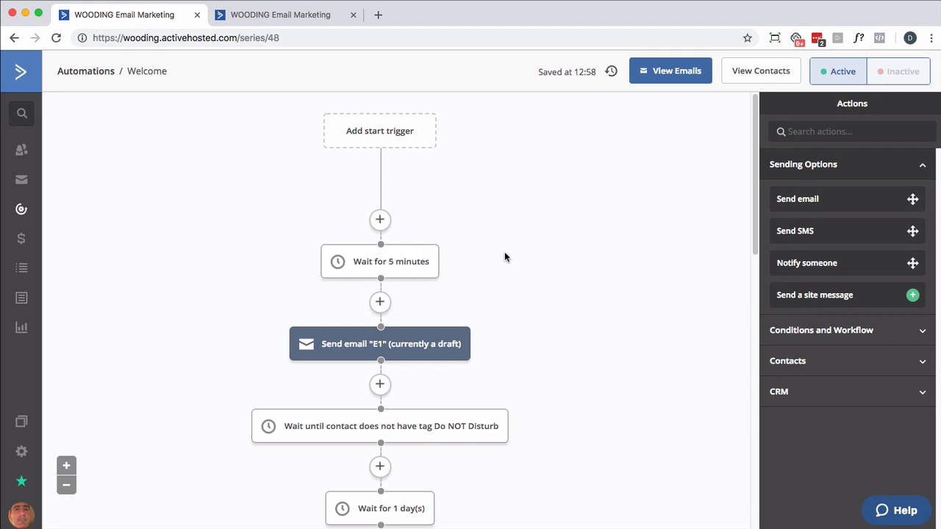
Inspect the Welcome wait step that holds until the contact no longer has the Do NOT Disturb tag
scroll("down", 3)
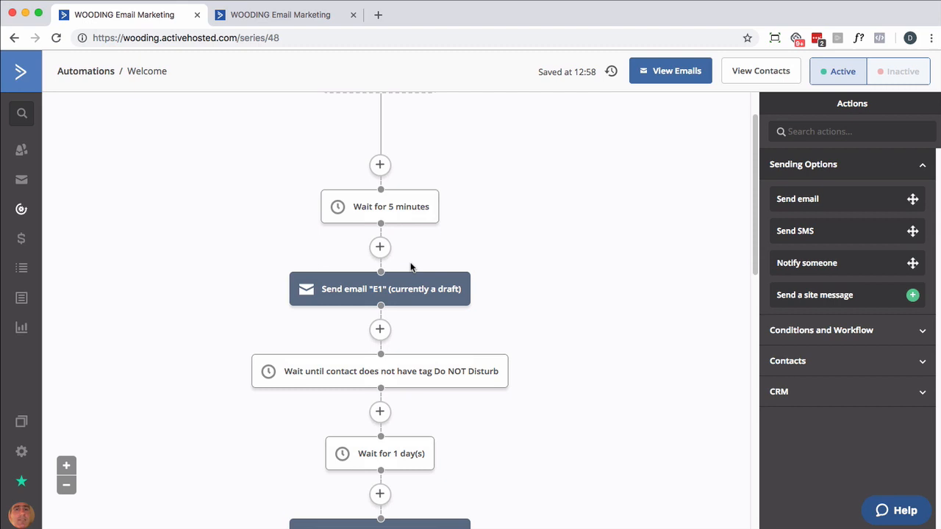
scroll("down", 3)
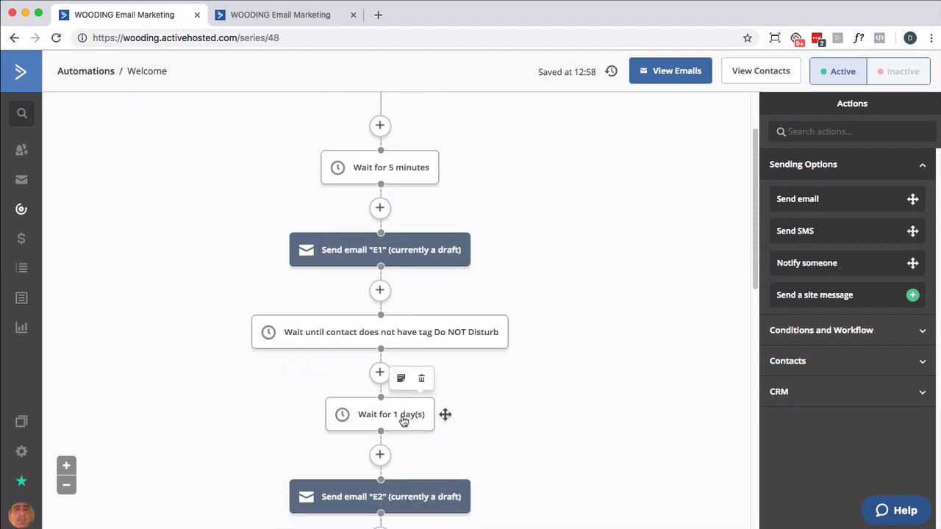
mouse_move(367, 340)
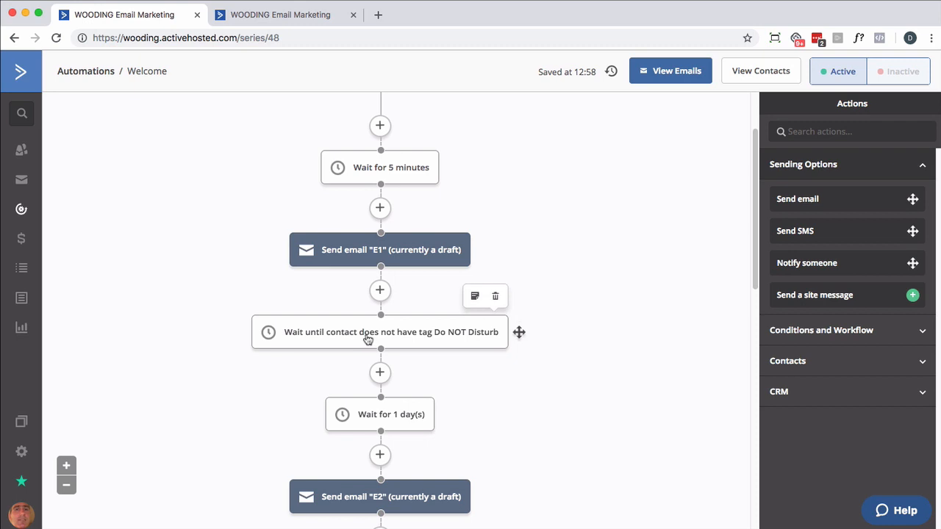
mouse_move(347, 335)
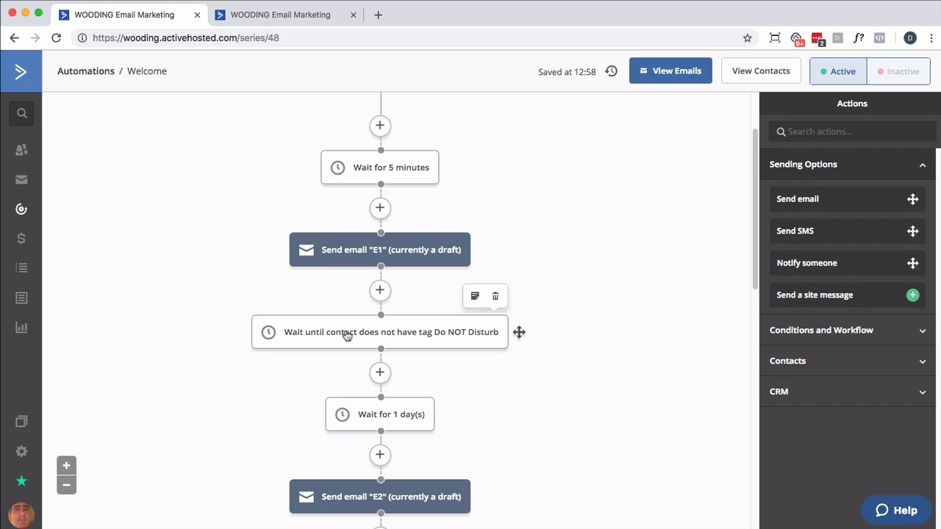
mouse_move(411, 341)
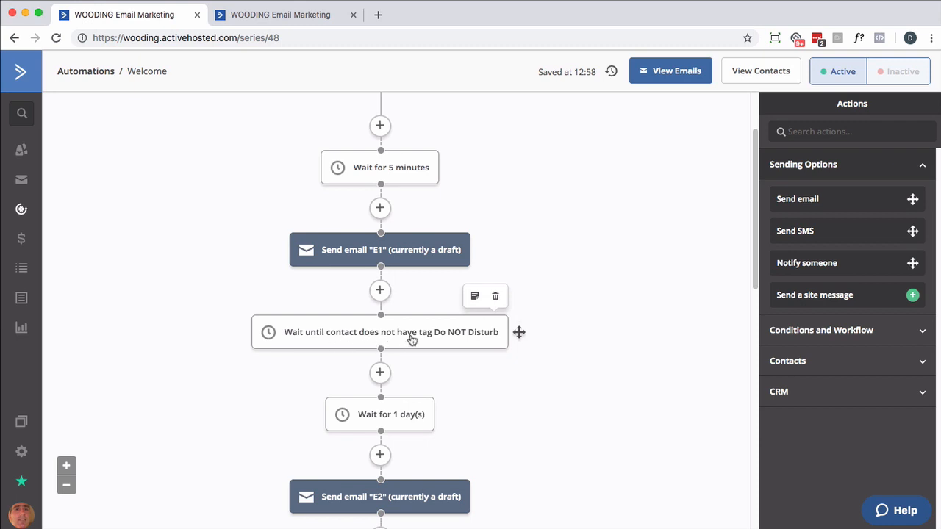
left_click(380, 332)
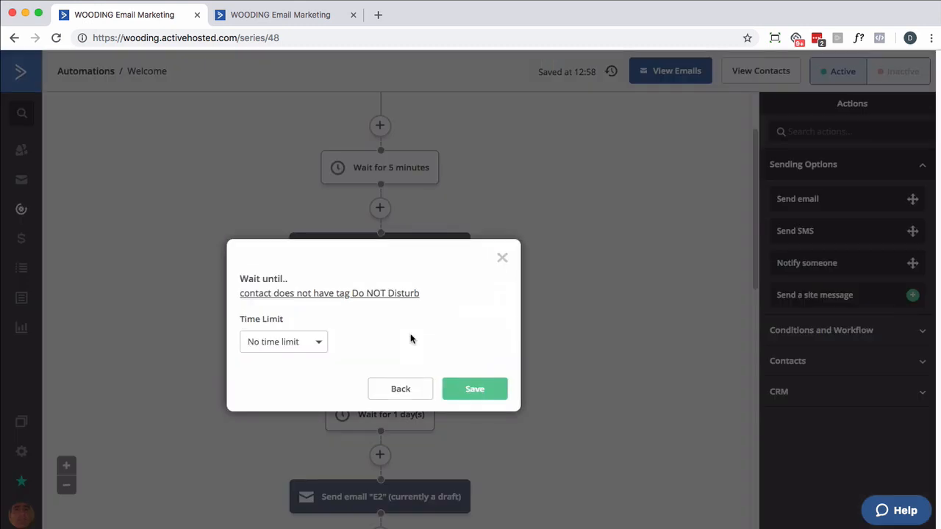
mouse_move(407, 340)
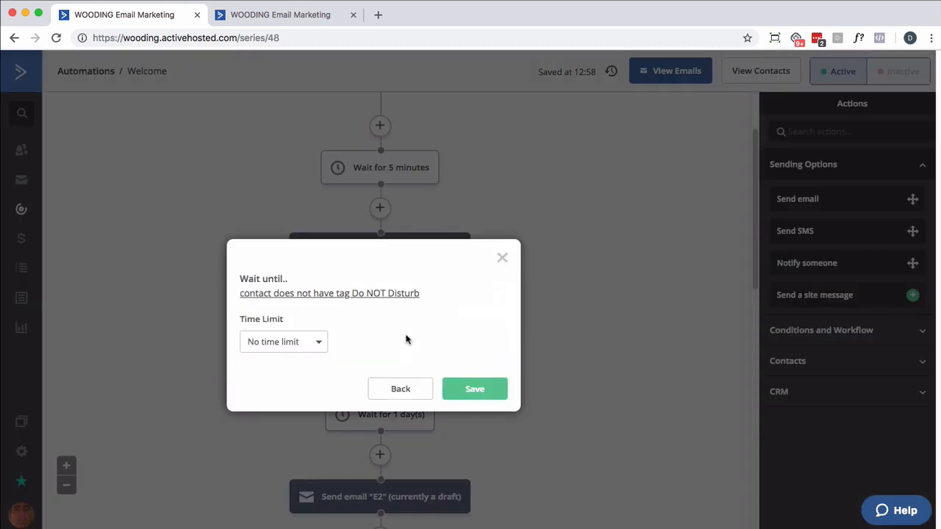
mouse_move(390, 295)
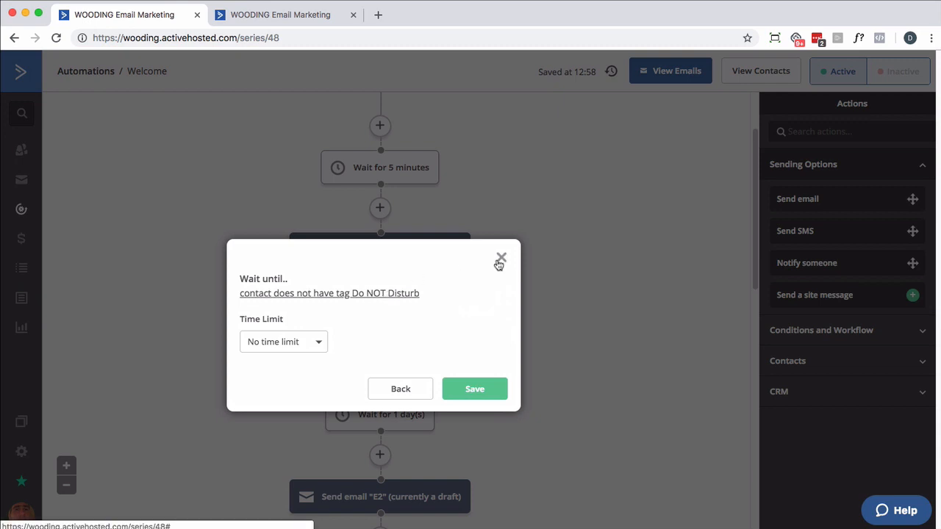
left_click(500, 259)
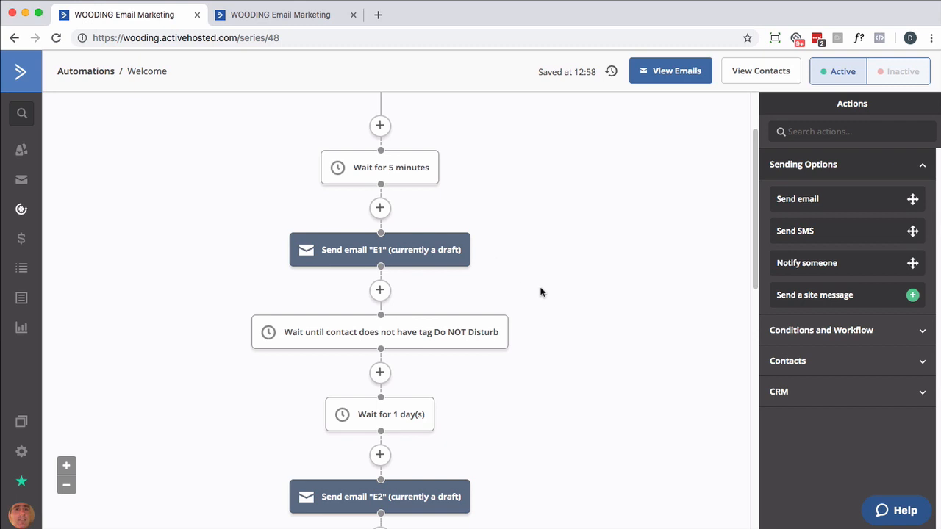
Review the remaining emails and waits of the Welcome sequence
scroll("down", 3)
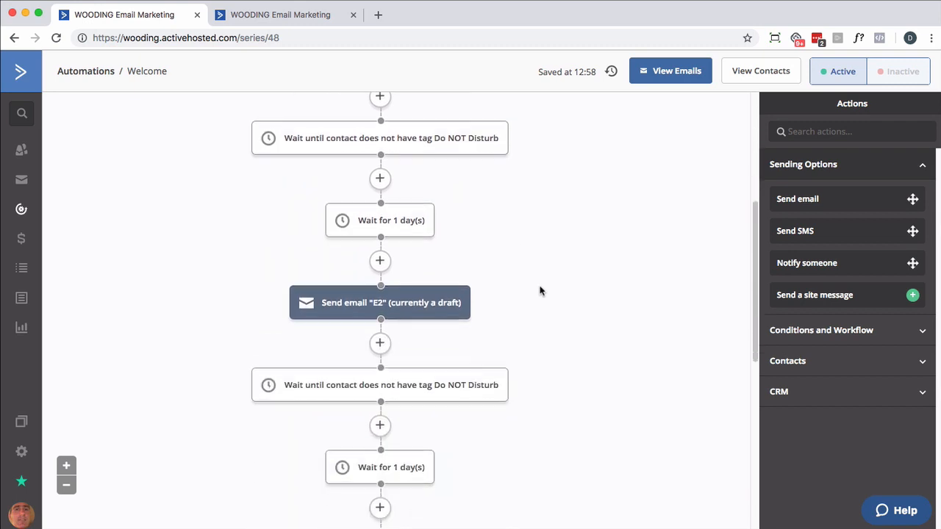
scroll("down", 3)
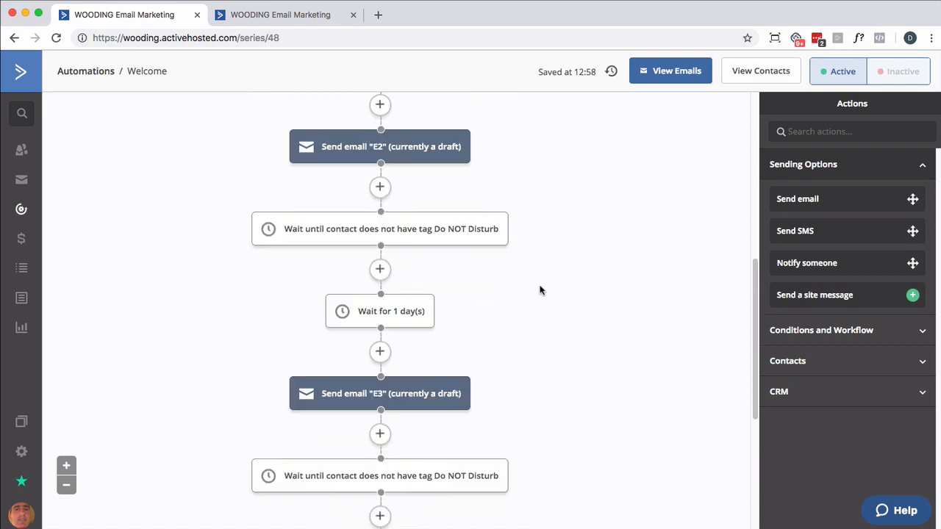
scroll("up", 3)
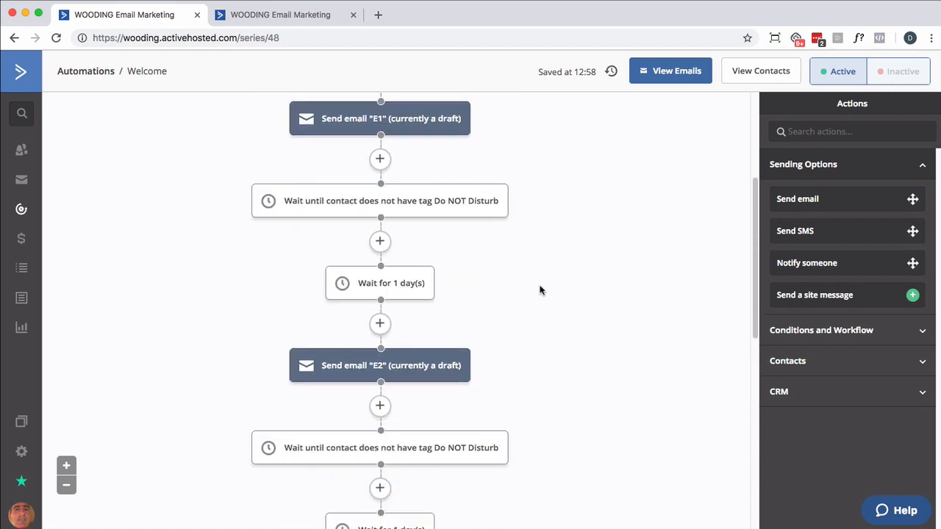
scroll("up", 3)
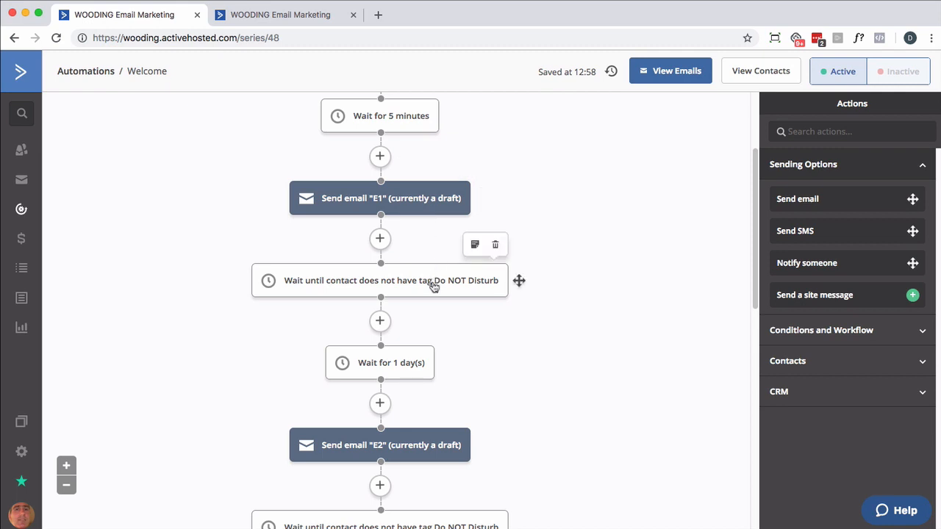
mouse_move(420, 287)
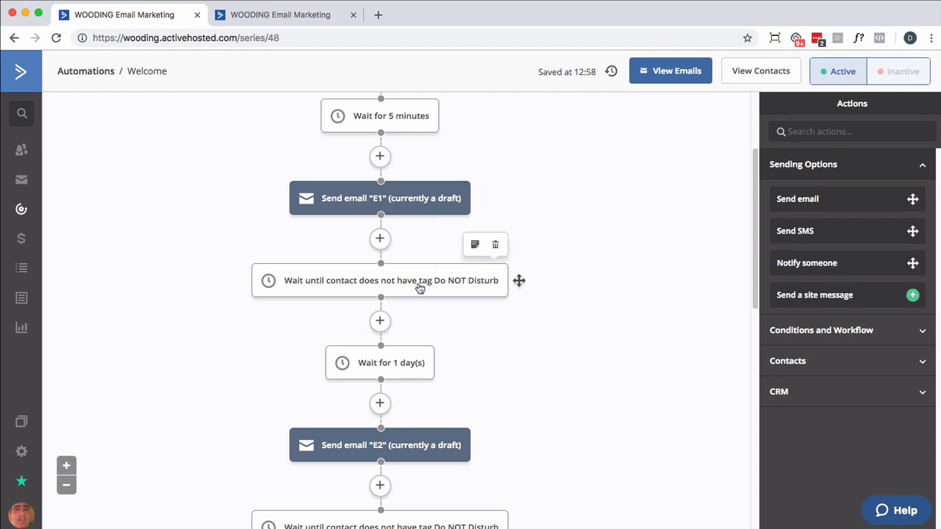
mouse_move(426, 285)
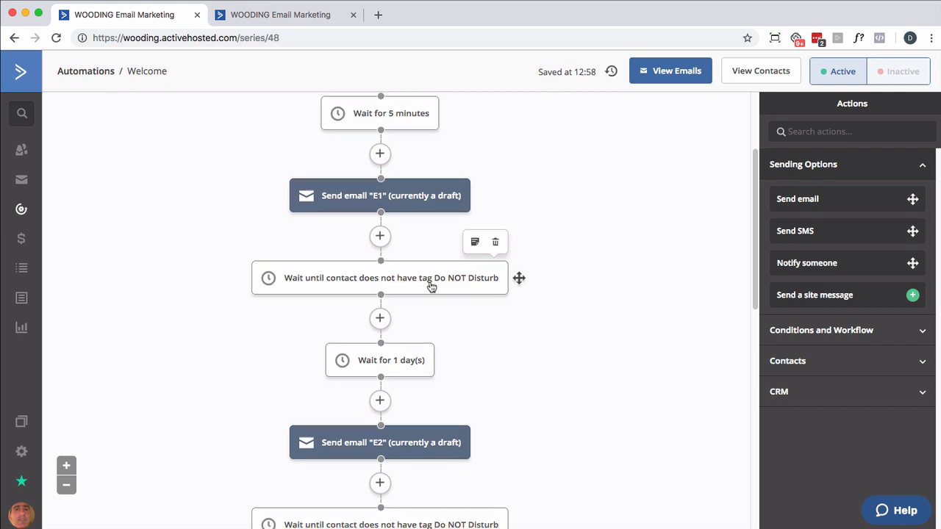
mouse_move(439, 196)
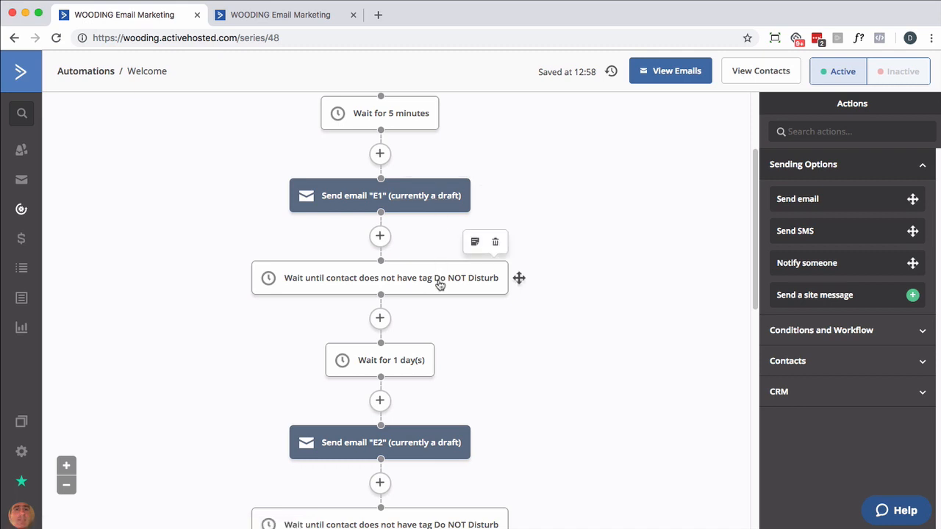
scroll("down", 3)
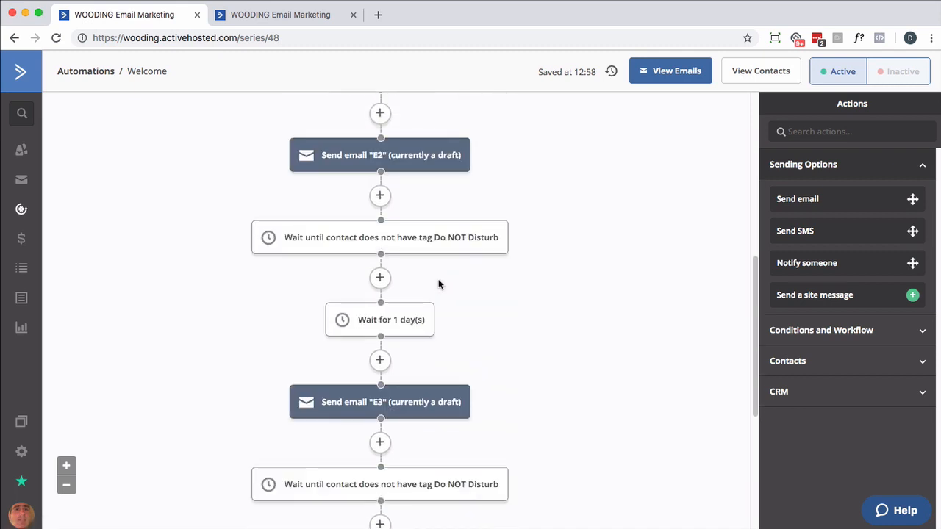
scroll("up", 3)
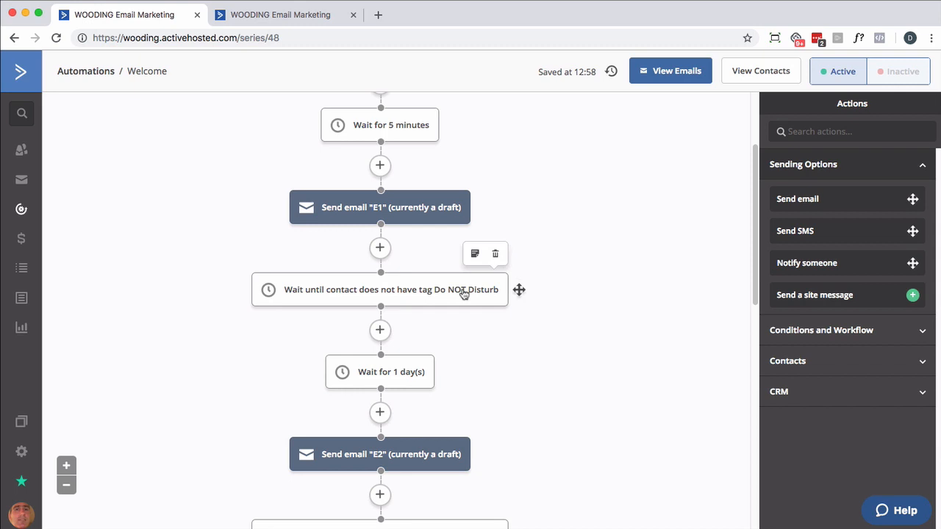
scroll("up", 3)
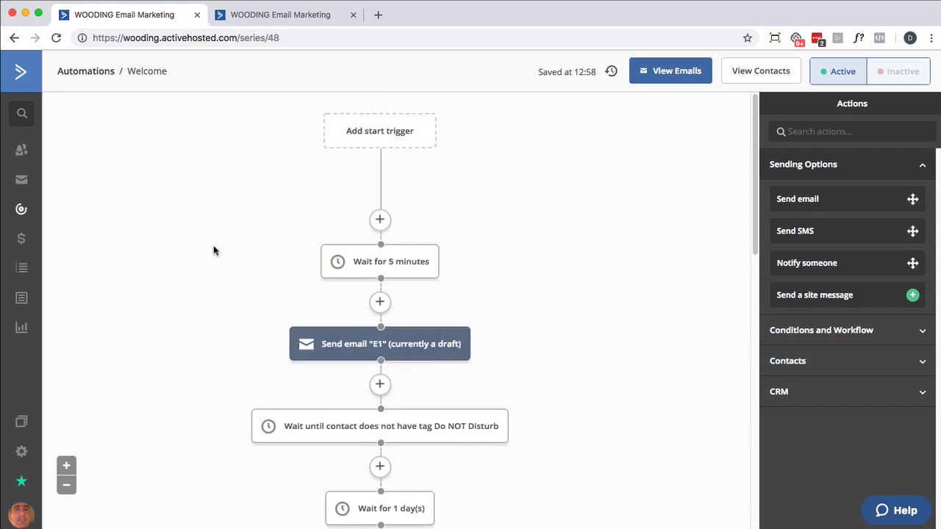
mouse_move(228, 252)
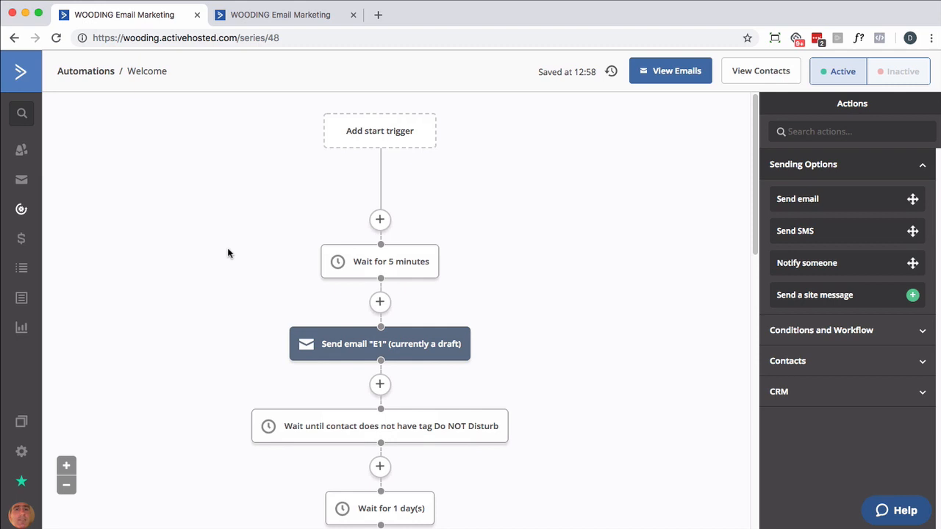
mouse_move(379, 343)
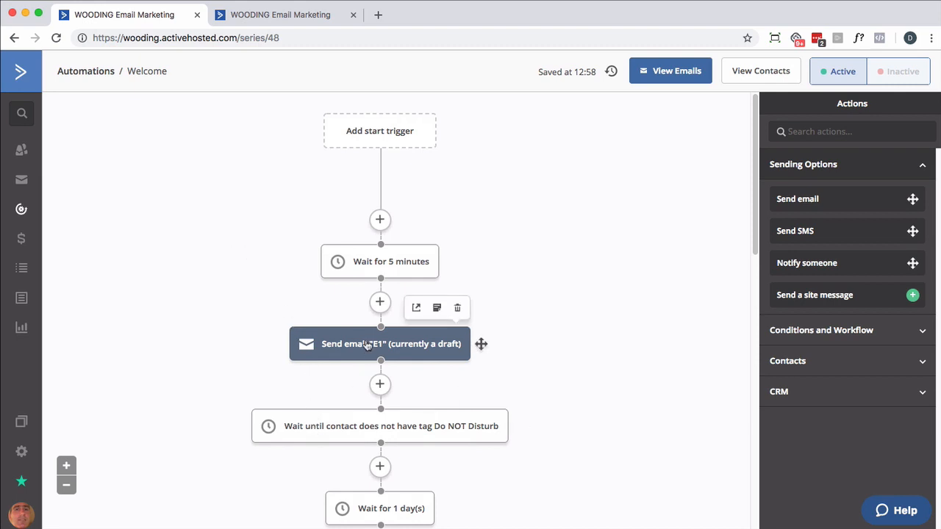
mouse_move(362, 432)
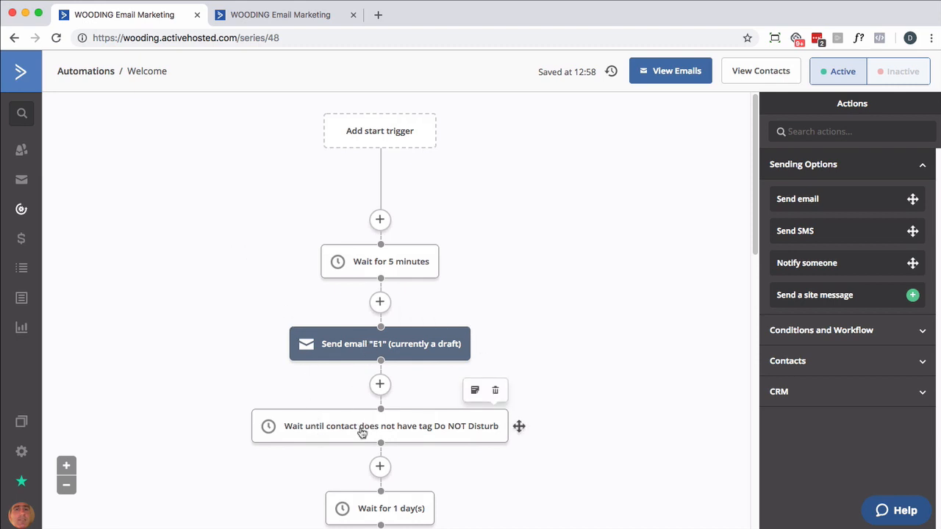
mouse_move(423, 397)
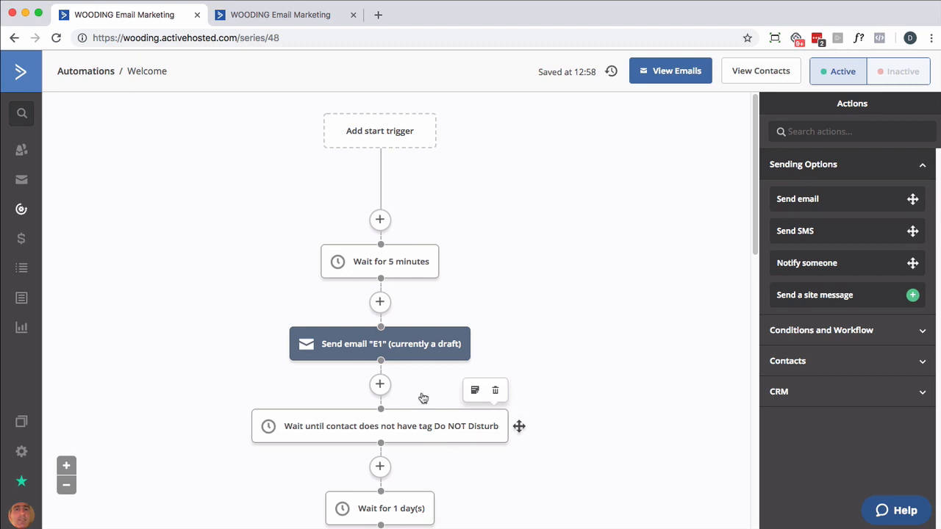
Switch to Demo A and inspect its email link click trigger settings unchanged
left_click(281, 15)
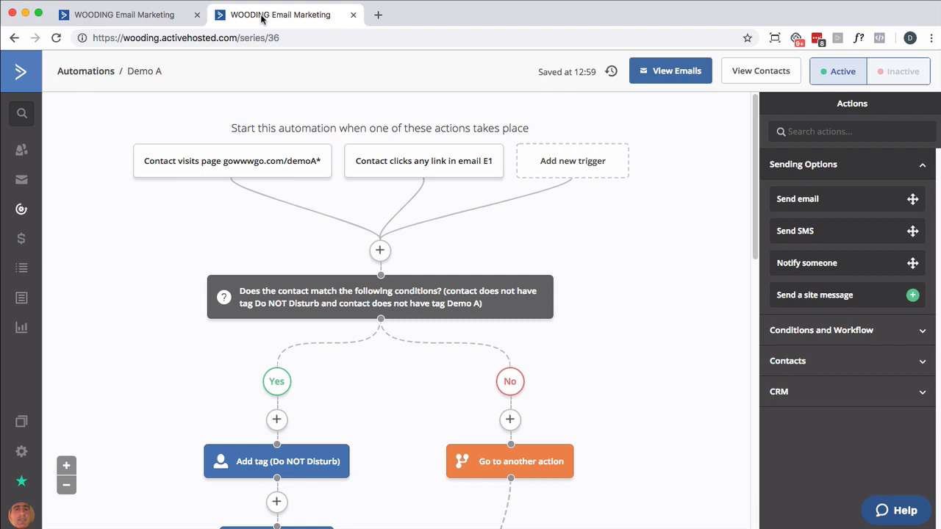
mouse_move(296, 171)
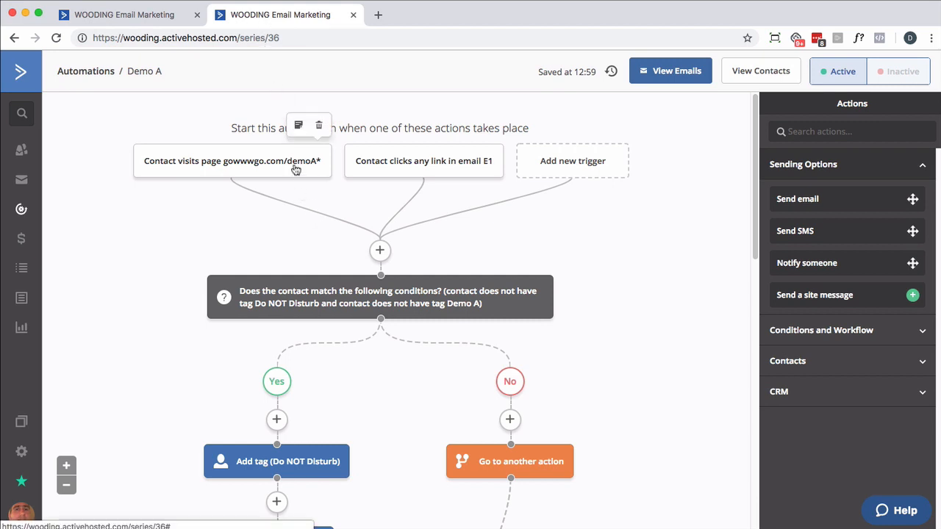
mouse_move(409, 176)
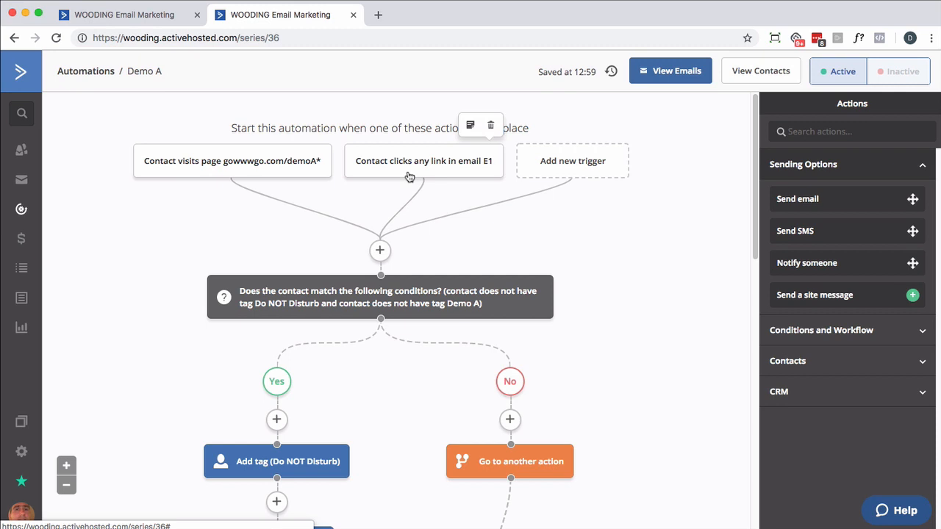
mouse_move(401, 197)
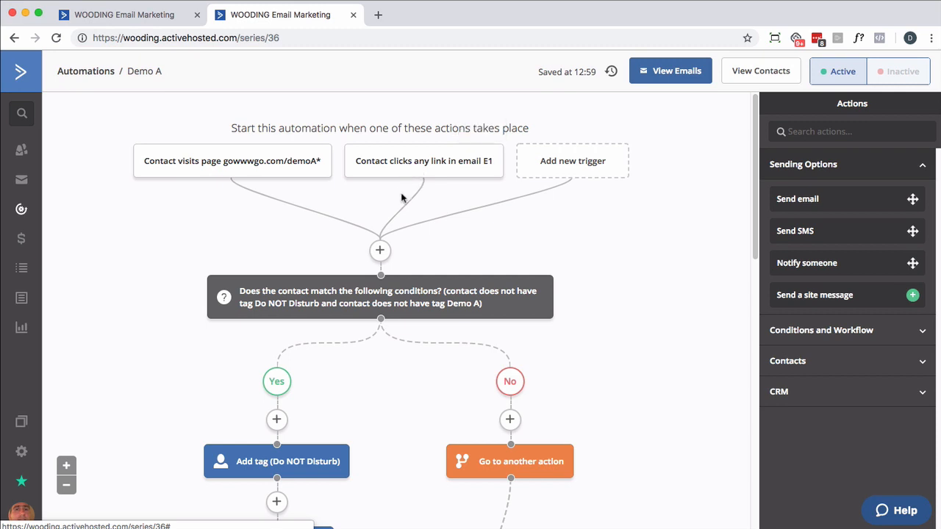
mouse_move(402, 218)
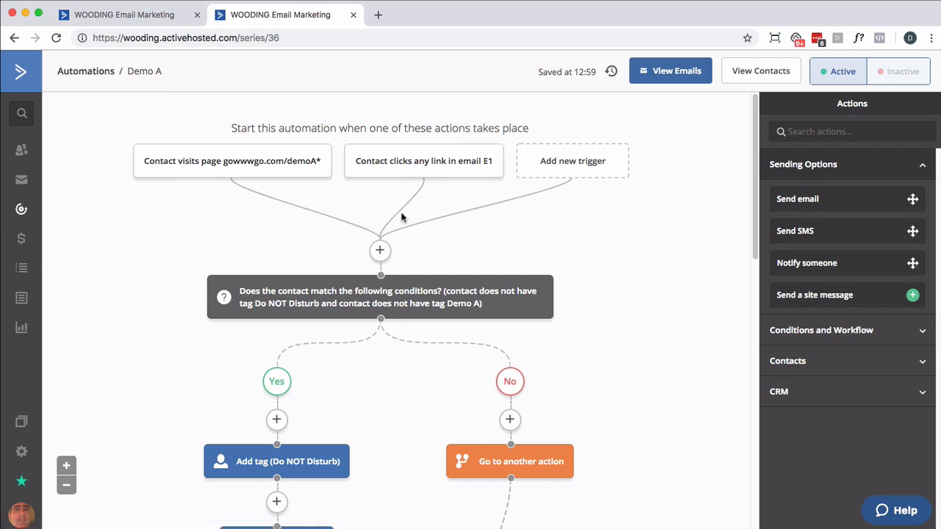
scroll("down", 3)
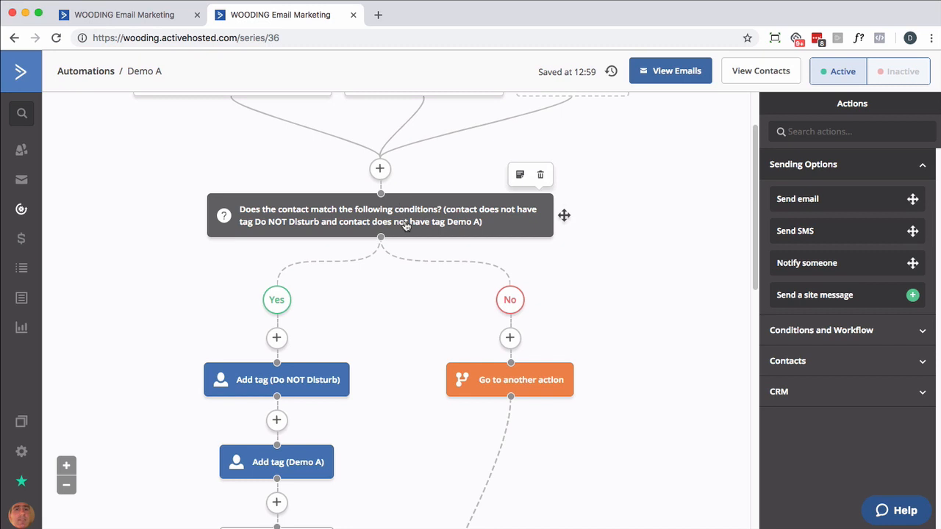
mouse_move(323, 230)
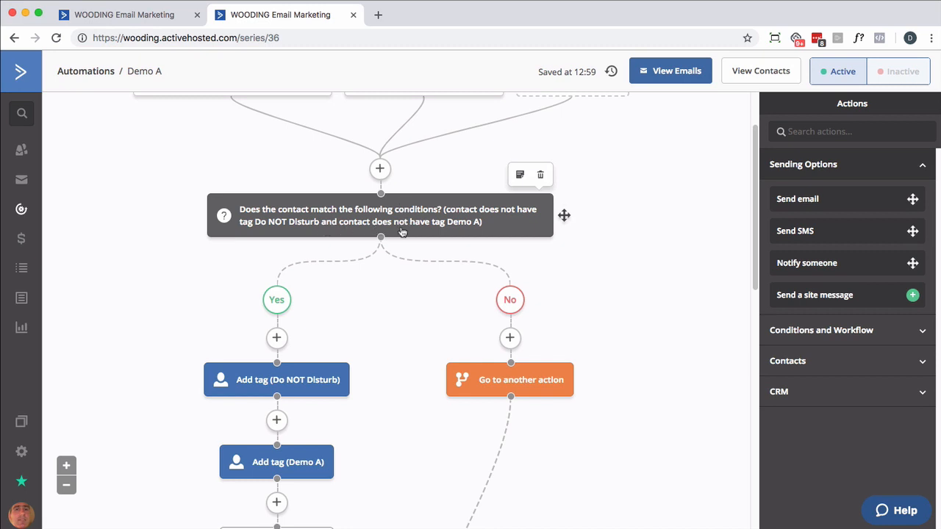
mouse_move(423, 229)
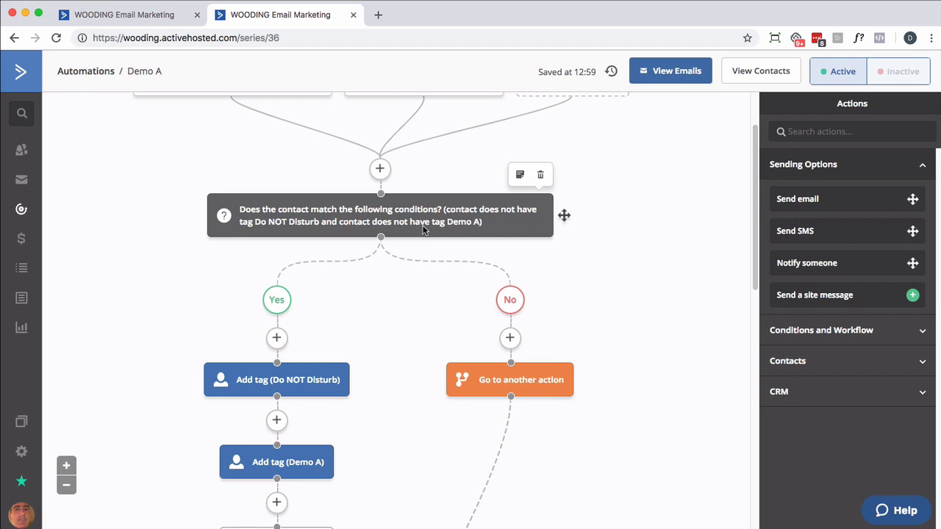
scroll("up", 3)
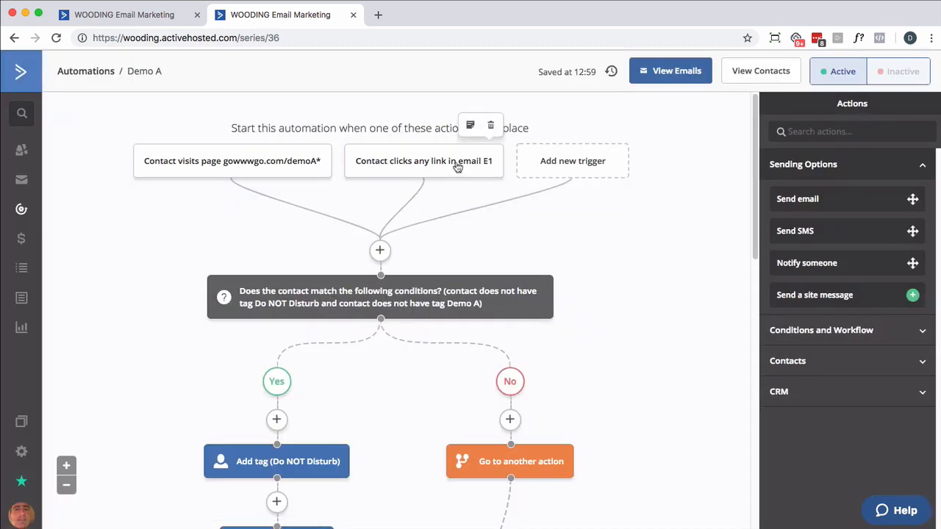
left_click(423, 160)
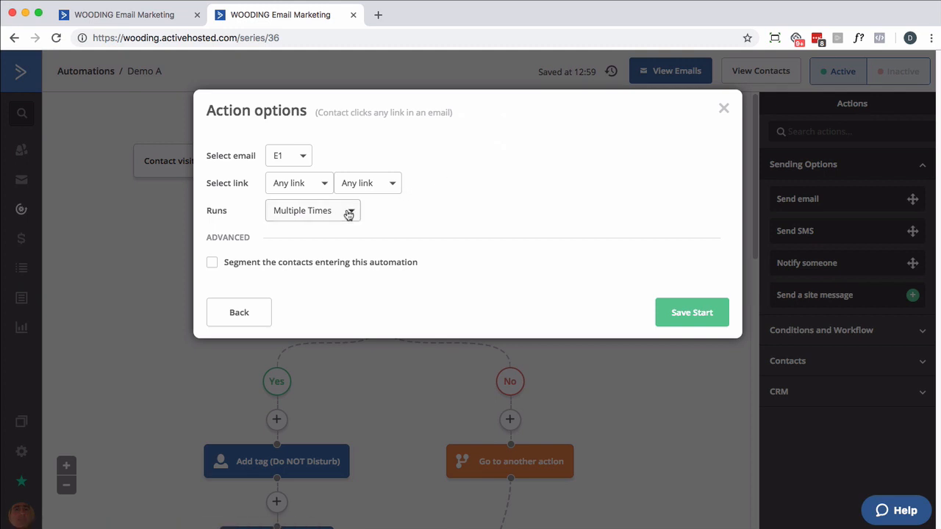
left_click(690, 312)
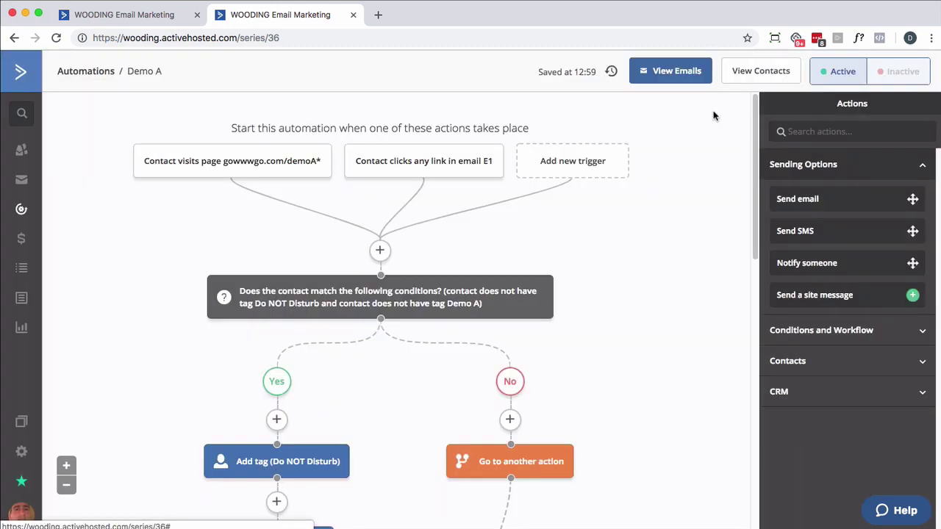
Review Demo A's condition and Add Do NOT Disturb tag steps
scroll("down", 3)
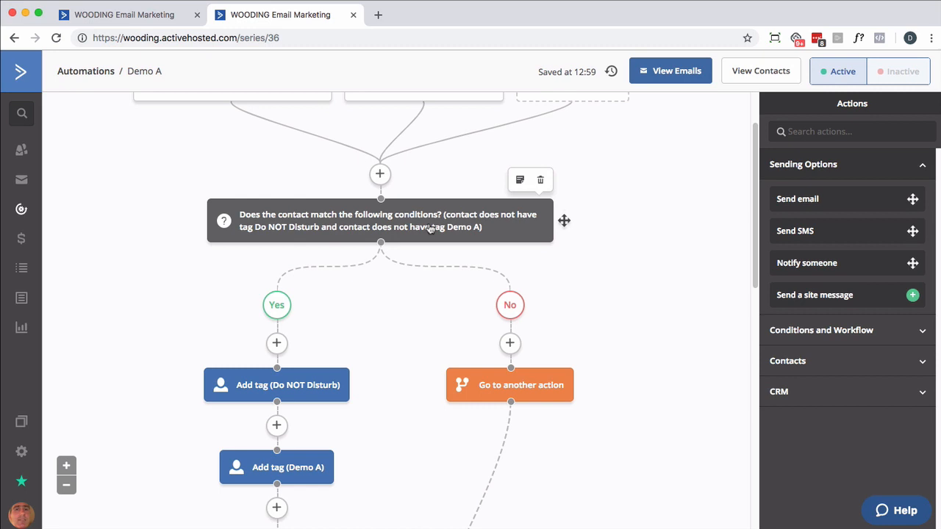
mouse_move(449, 228)
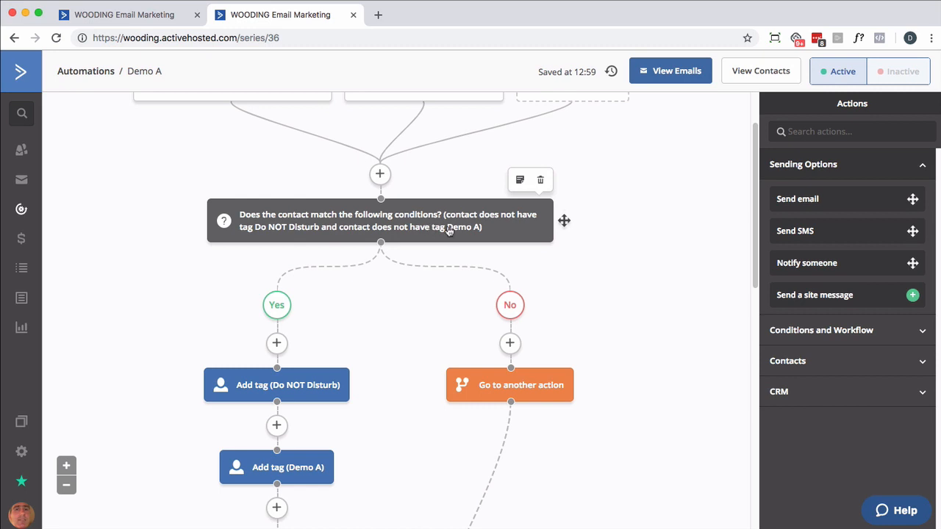
scroll("down", 3)
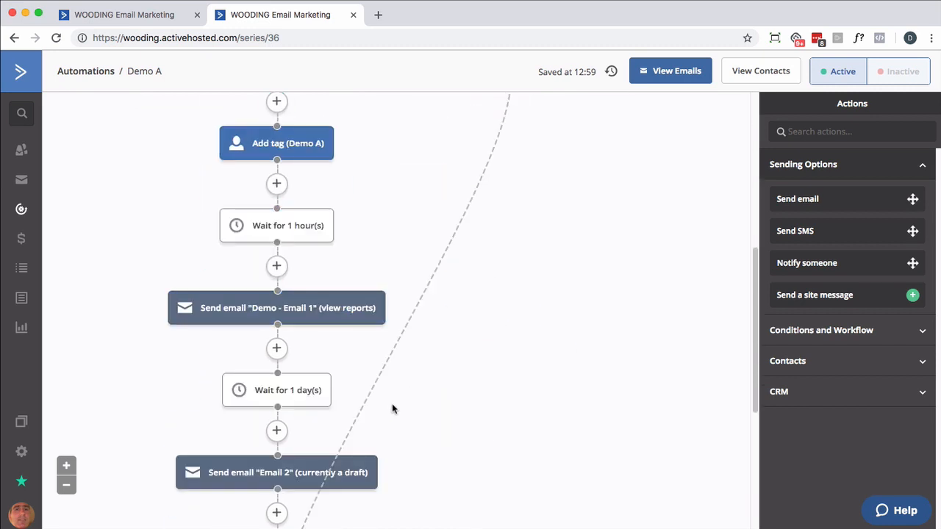
scroll("up", 3)
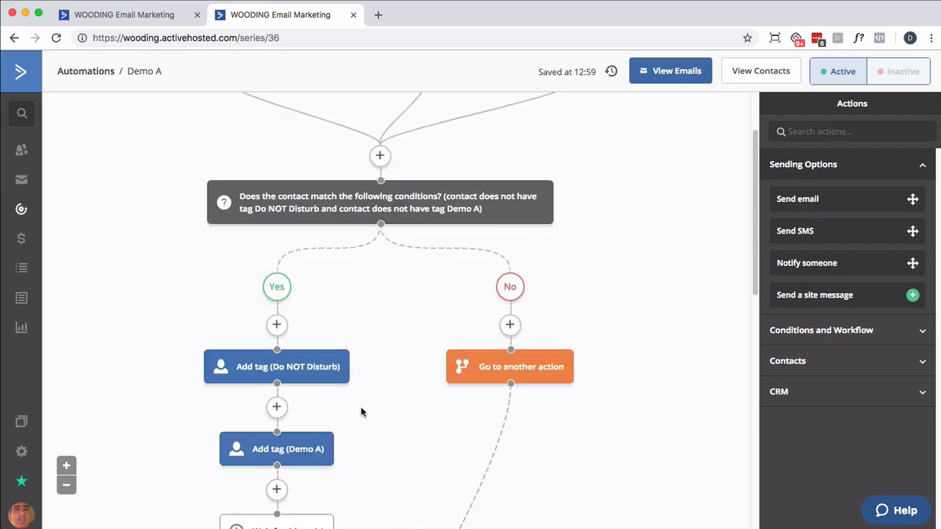
scroll("up", 3)
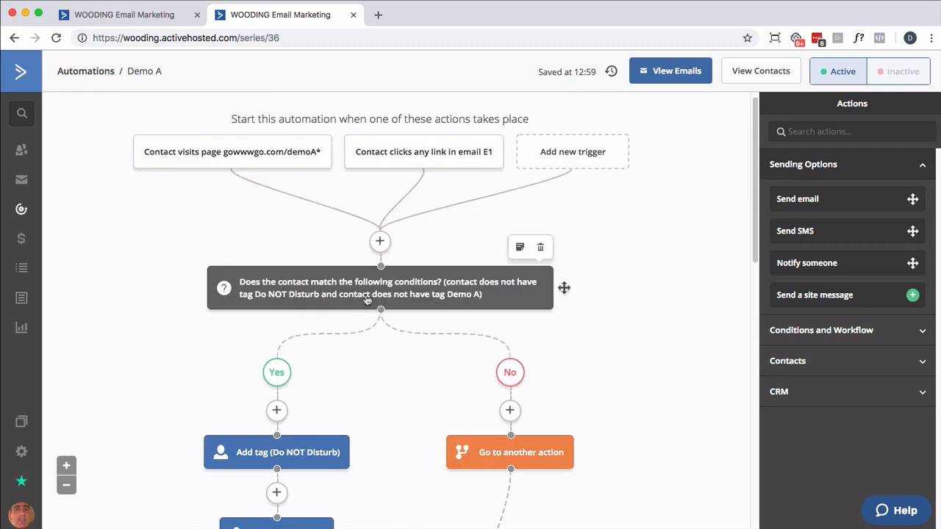
scroll("down", 3)
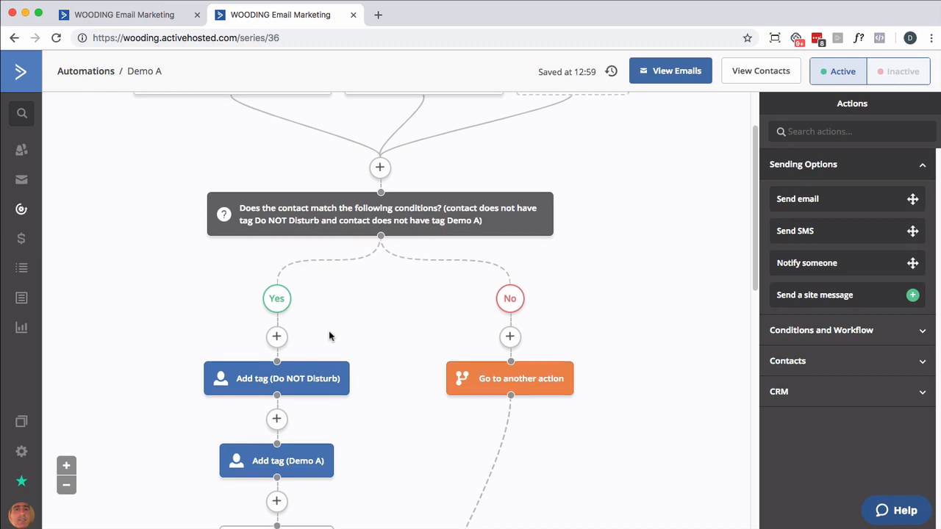
scroll("down", 3)
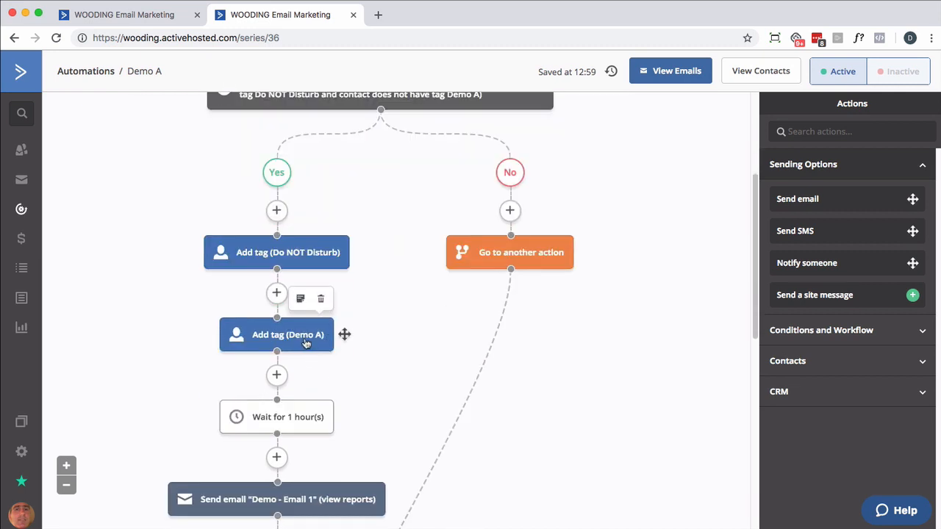
scroll("up", 3)
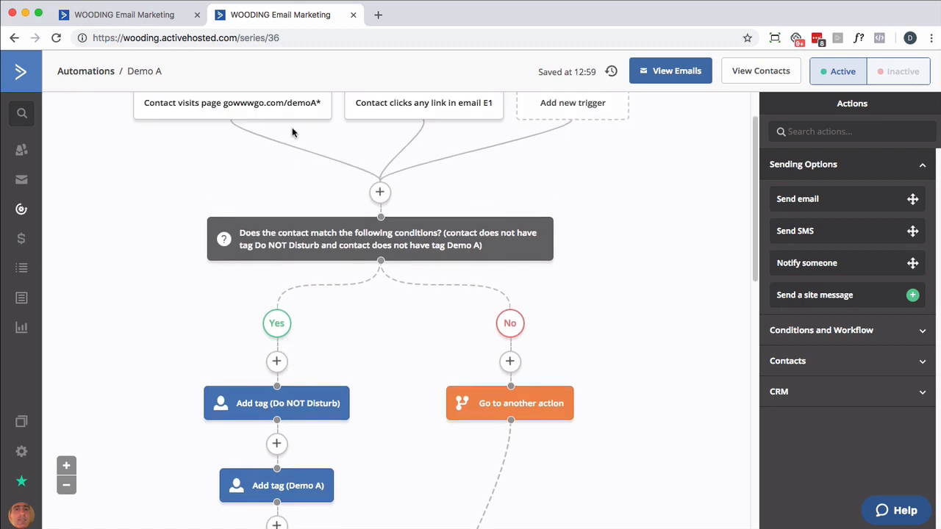
mouse_move(284, 106)
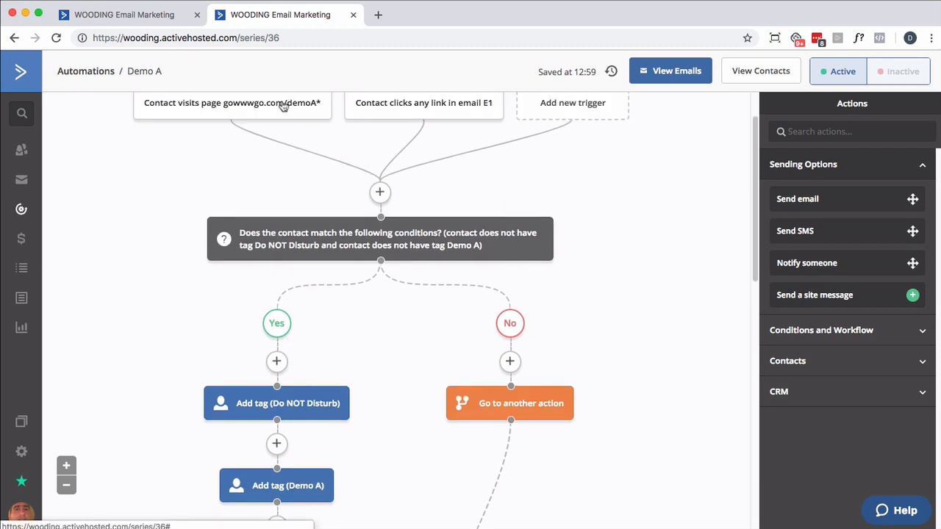
scroll("down", 3)
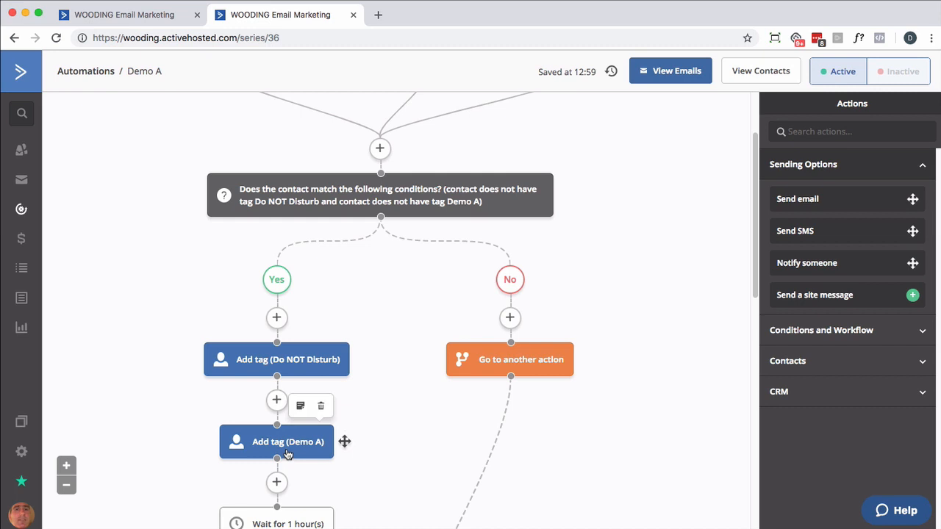
mouse_move(352, 347)
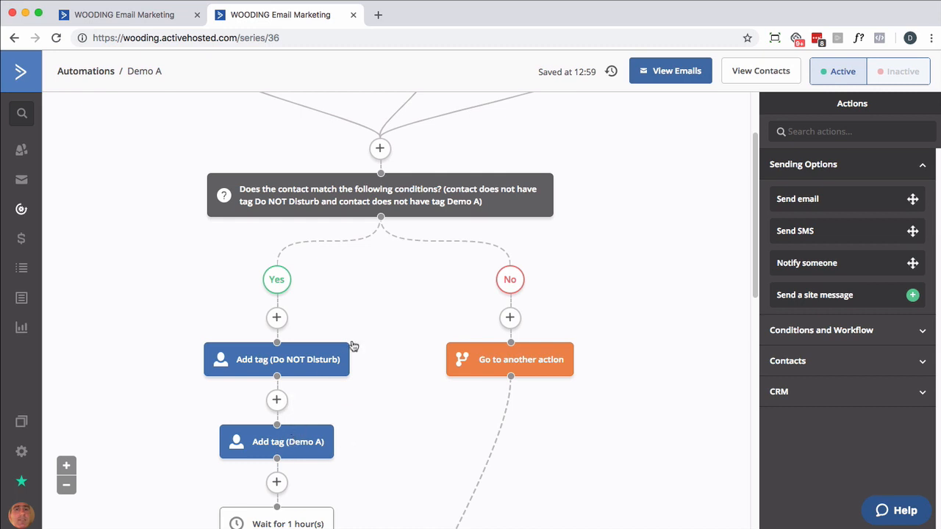
mouse_move(277, 441)
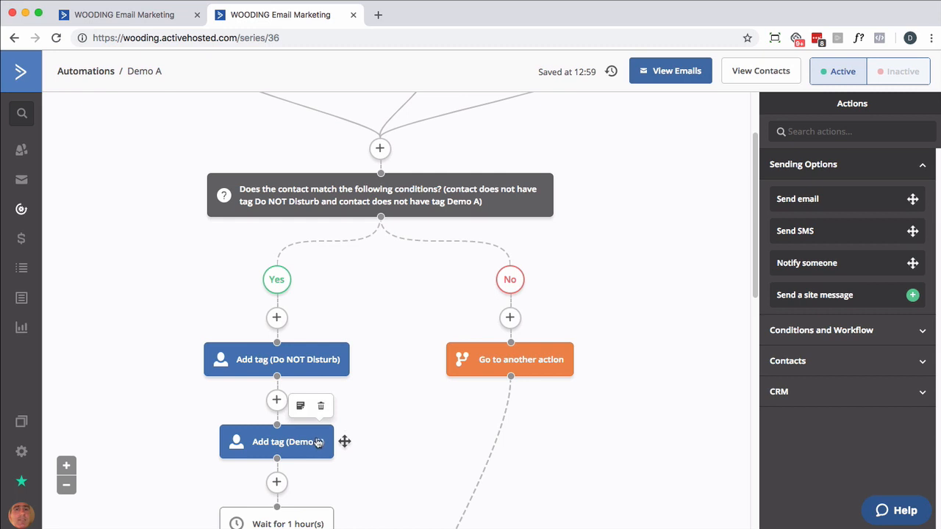
mouse_move(396, 257)
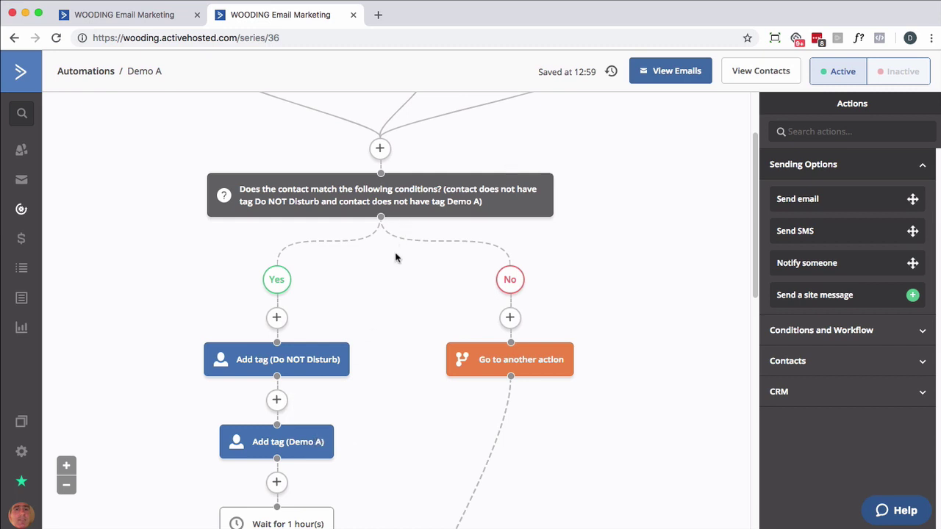
Scroll to Demo A's final step removing Do NOT Disturb, then return to the Welcome tab
scroll("down", 3)
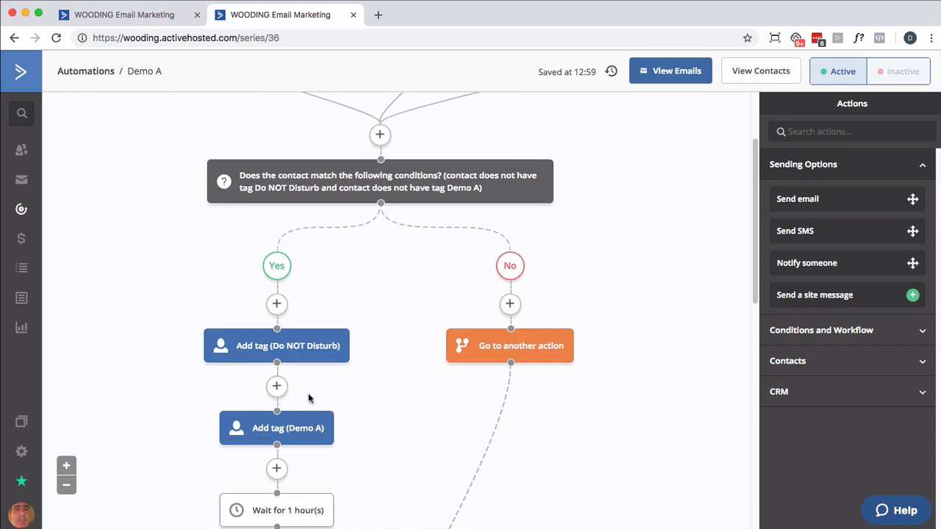
scroll("down", 3)
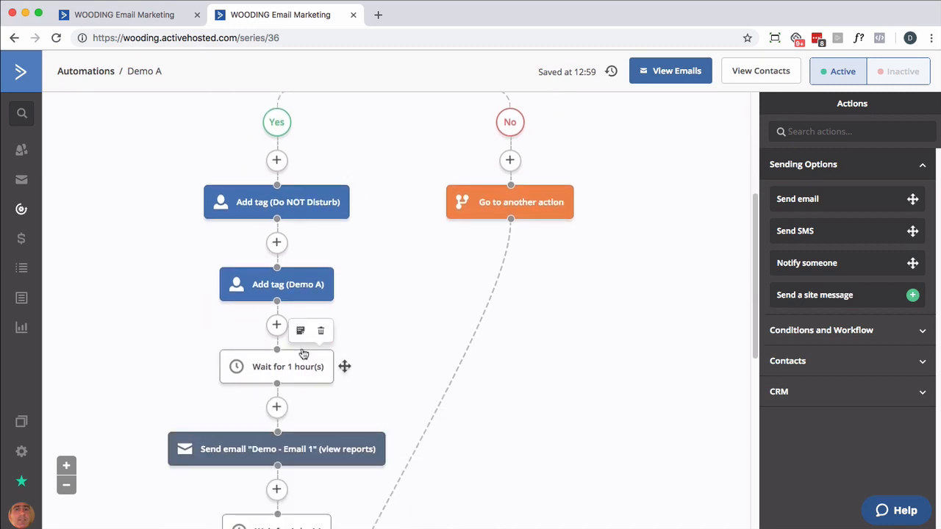
scroll("down", 3)
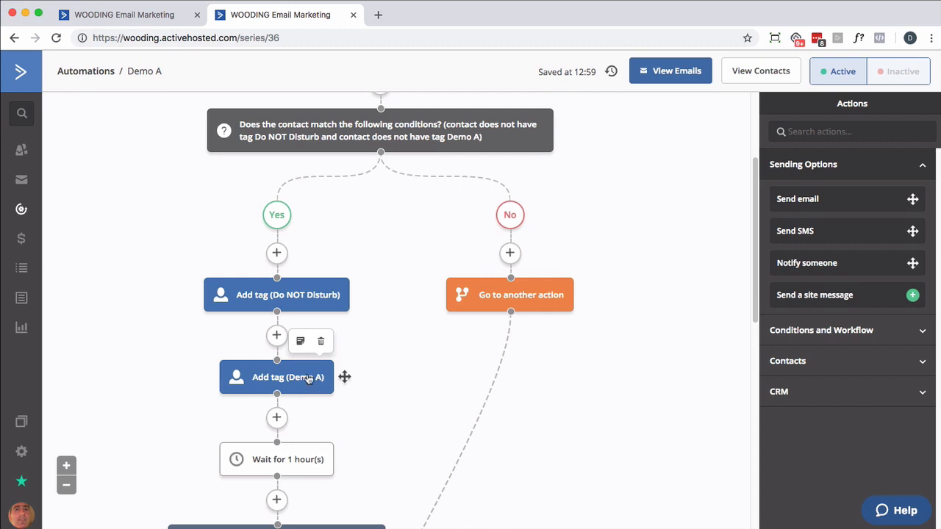
scroll("down", 3)
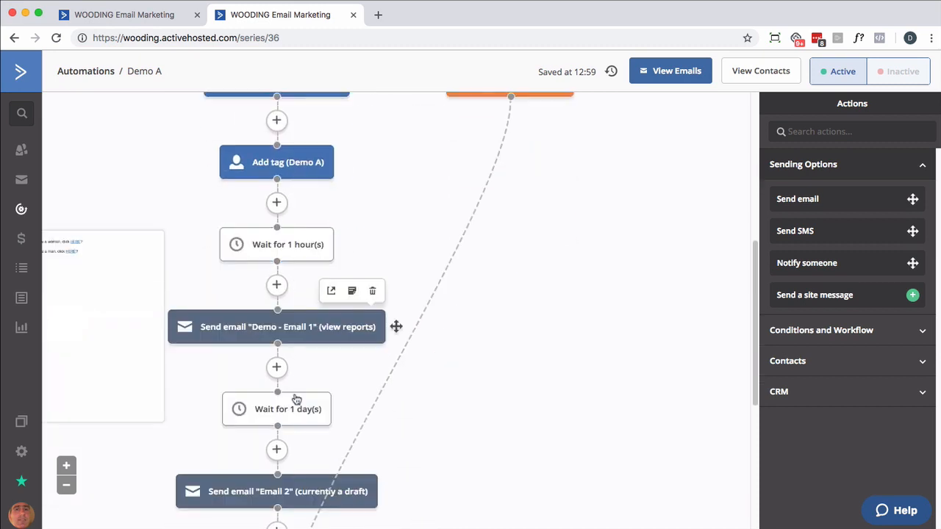
scroll("down", 3)
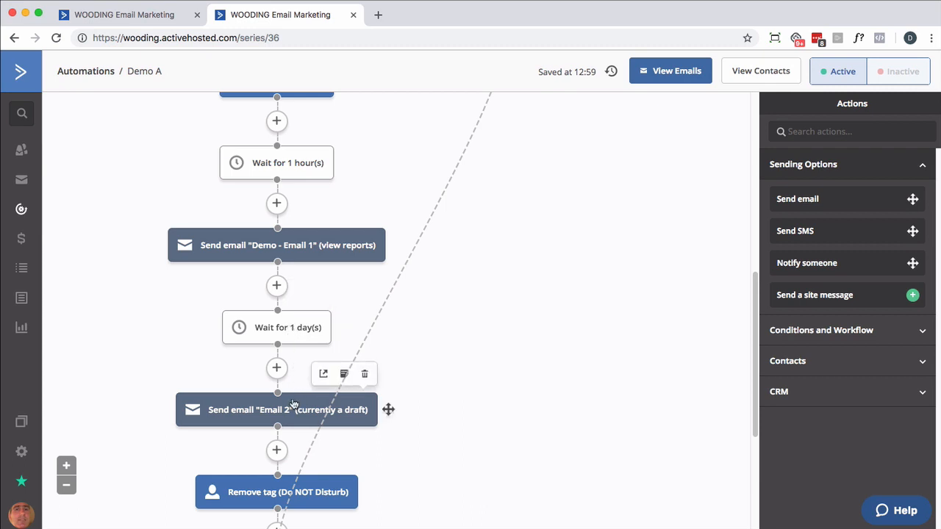
scroll("down", 3)
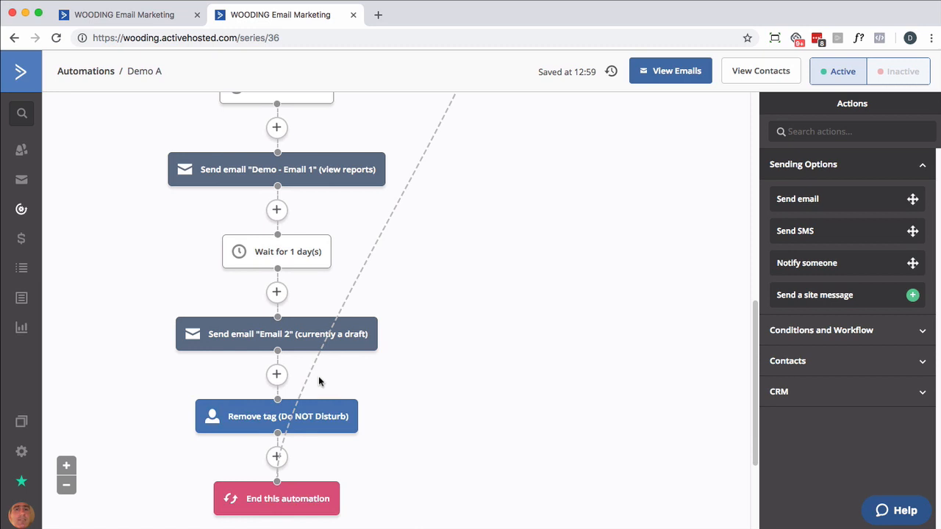
mouse_move(276, 416)
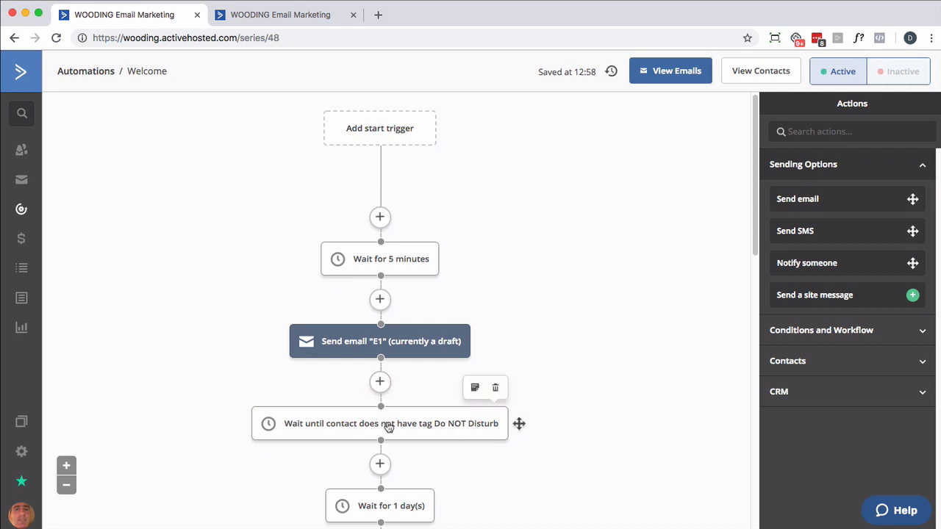
left_click(281, 15)
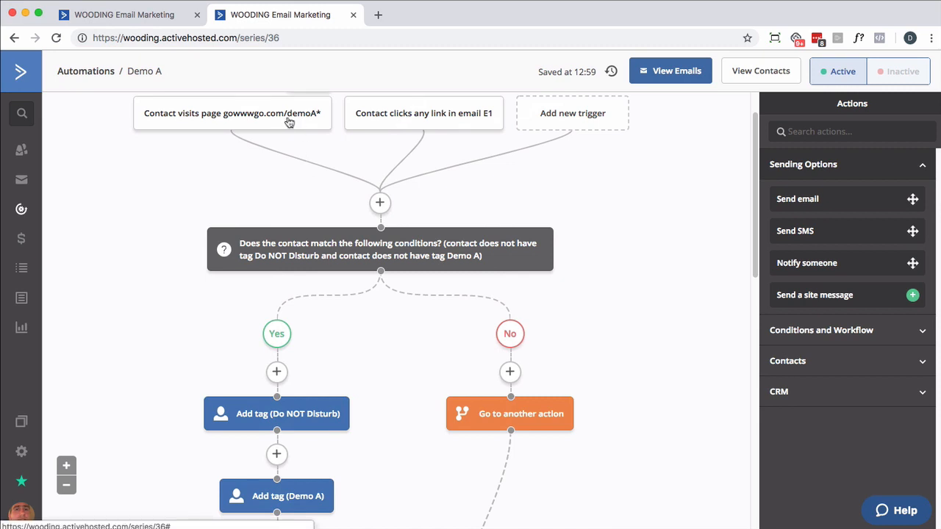
mouse_move(361, 185)
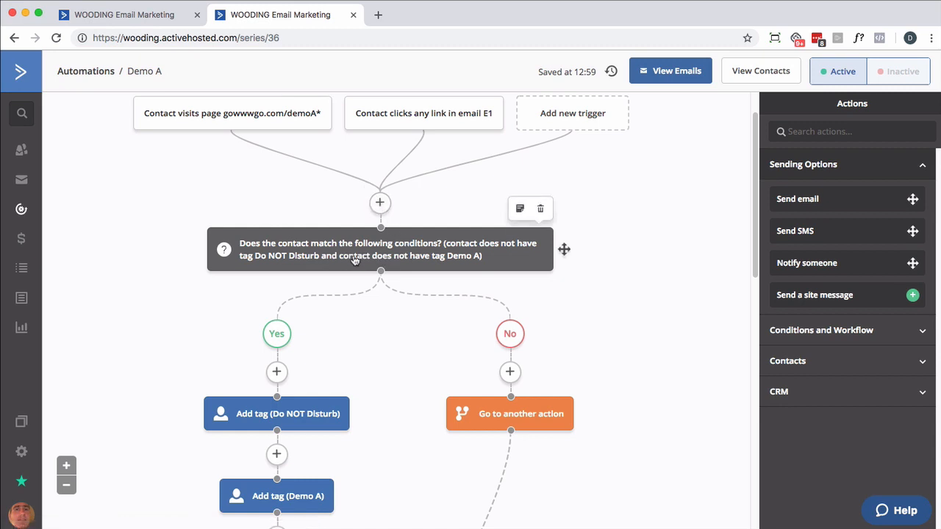
mouse_move(356, 265)
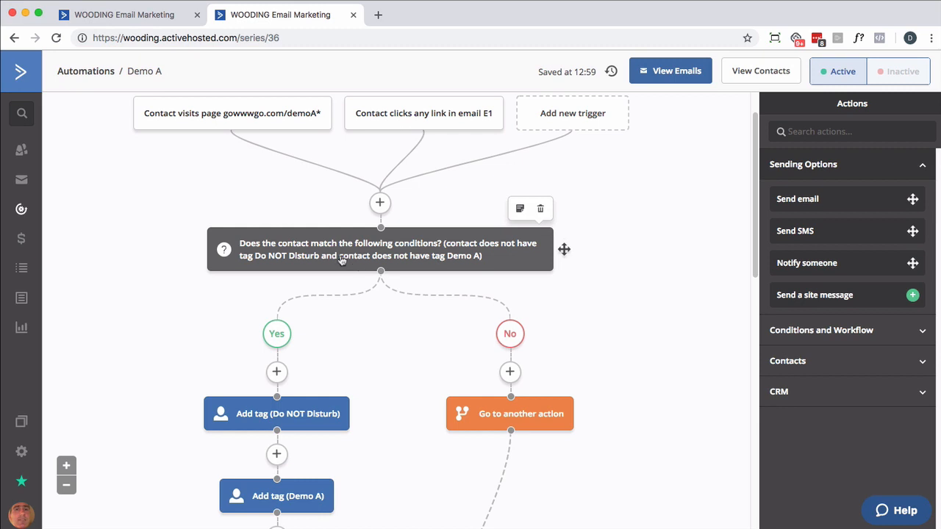
mouse_move(376, 247)
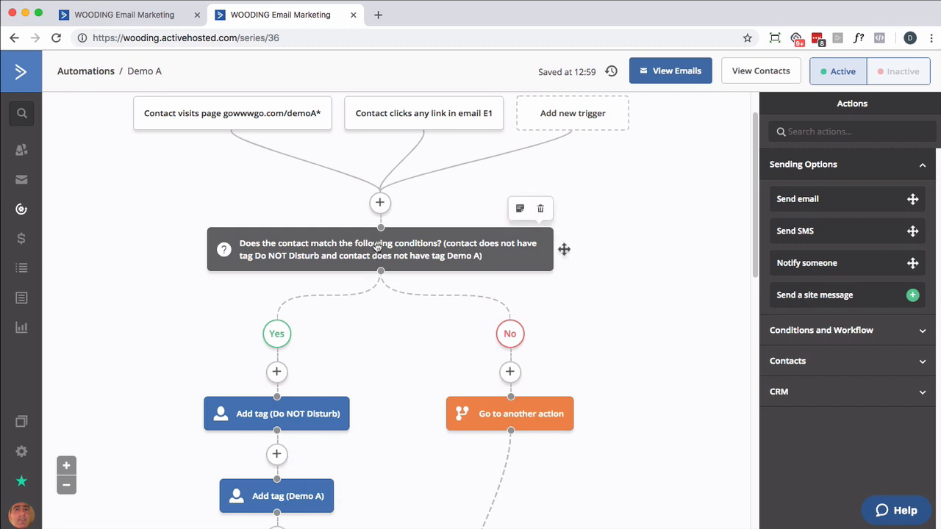
mouse_move(379, 202)
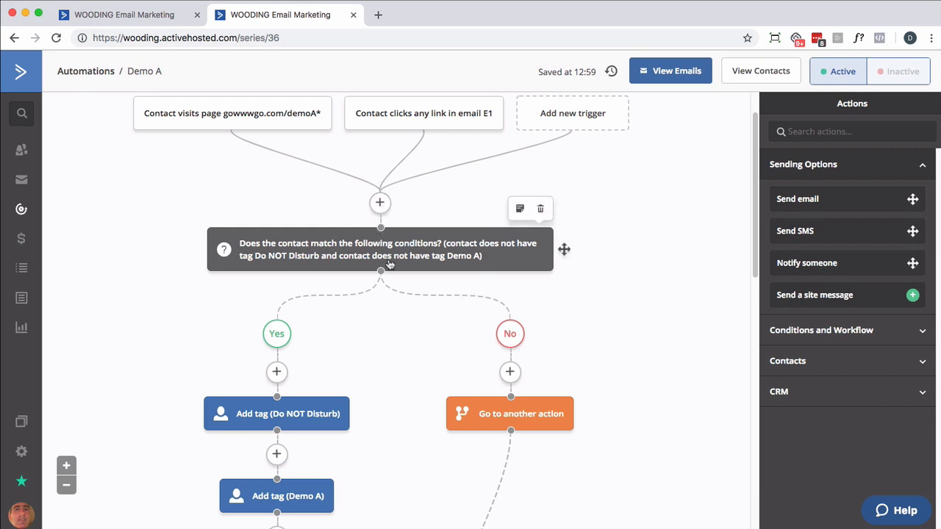
mouse_move(355, 435)
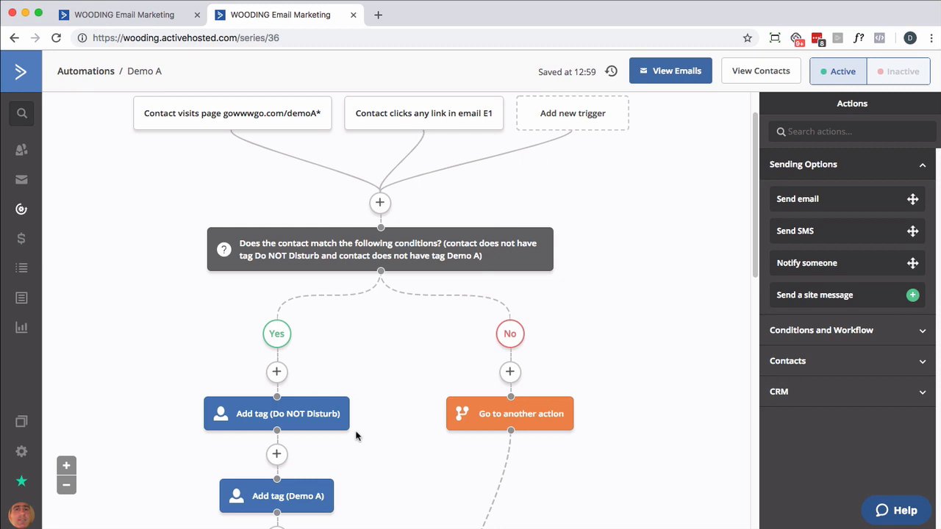
Scroll to Demo A's Yes branch with its tag steps, one-hour wait and first demo email
scroll("down", 3)
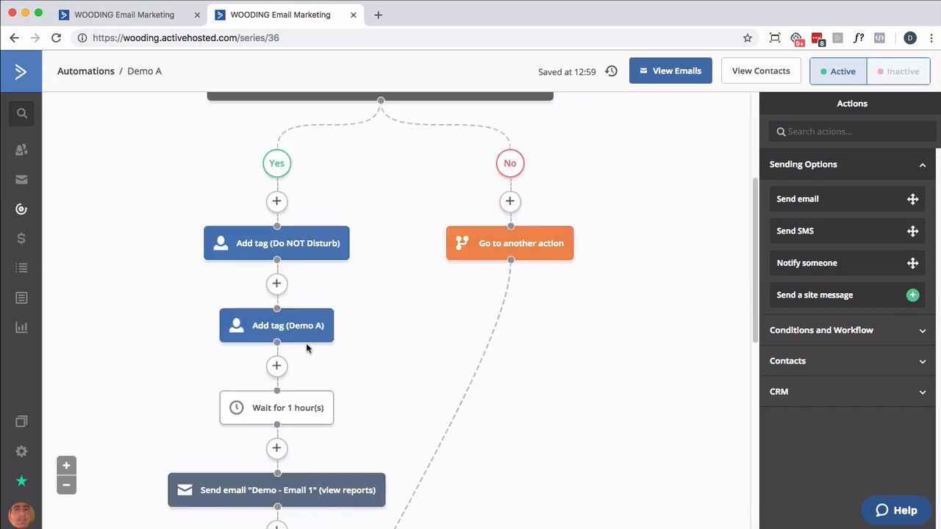